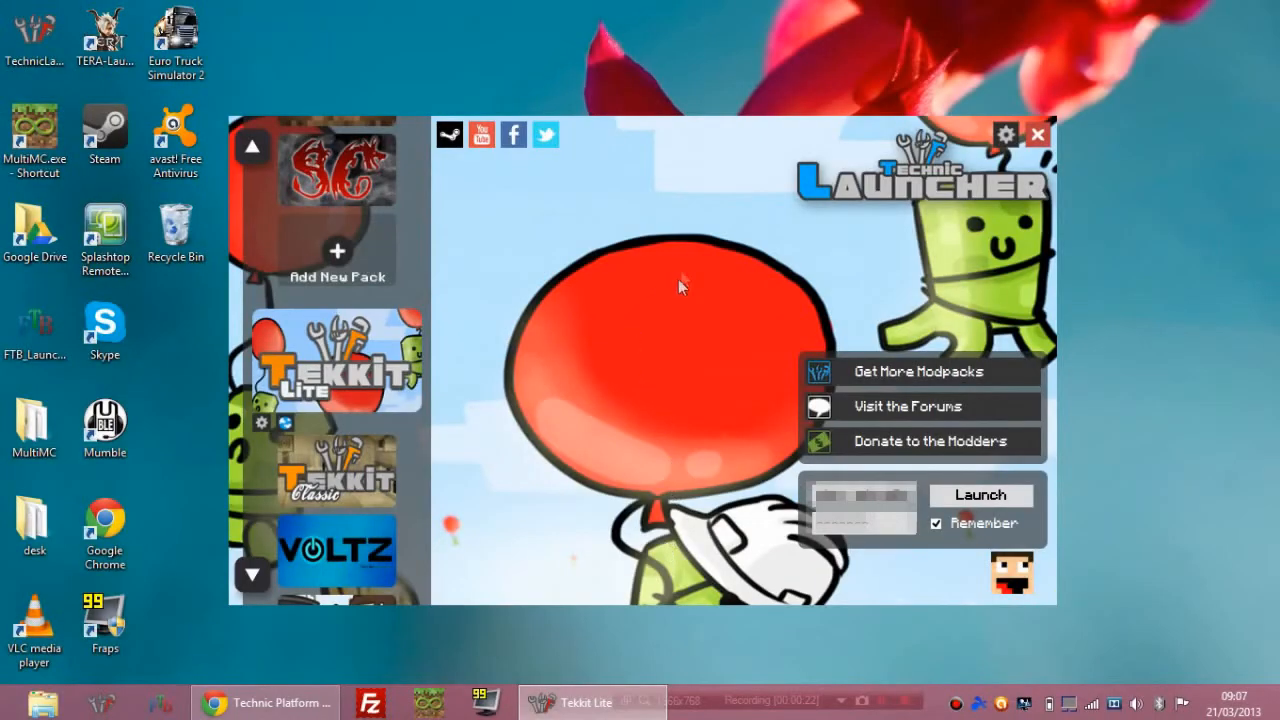
mouse_move(480, 236)
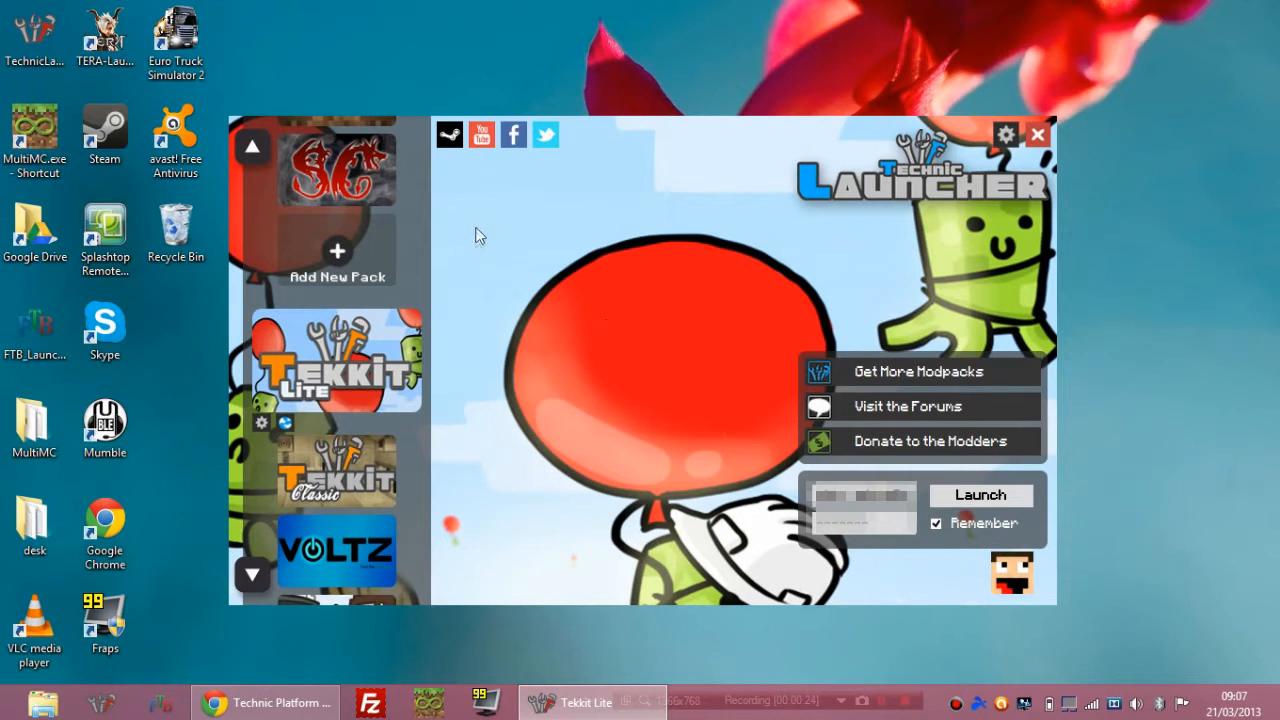
mouse_move(660, 268)
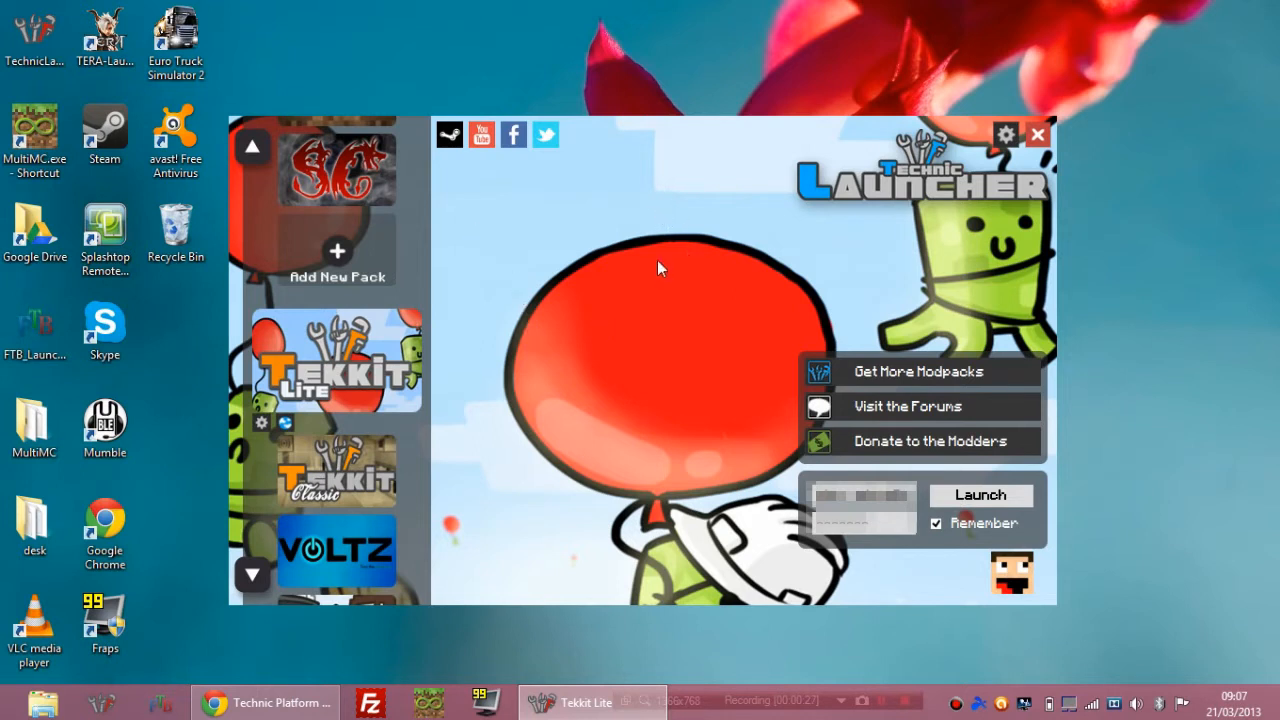
mouse_move(382, 356)
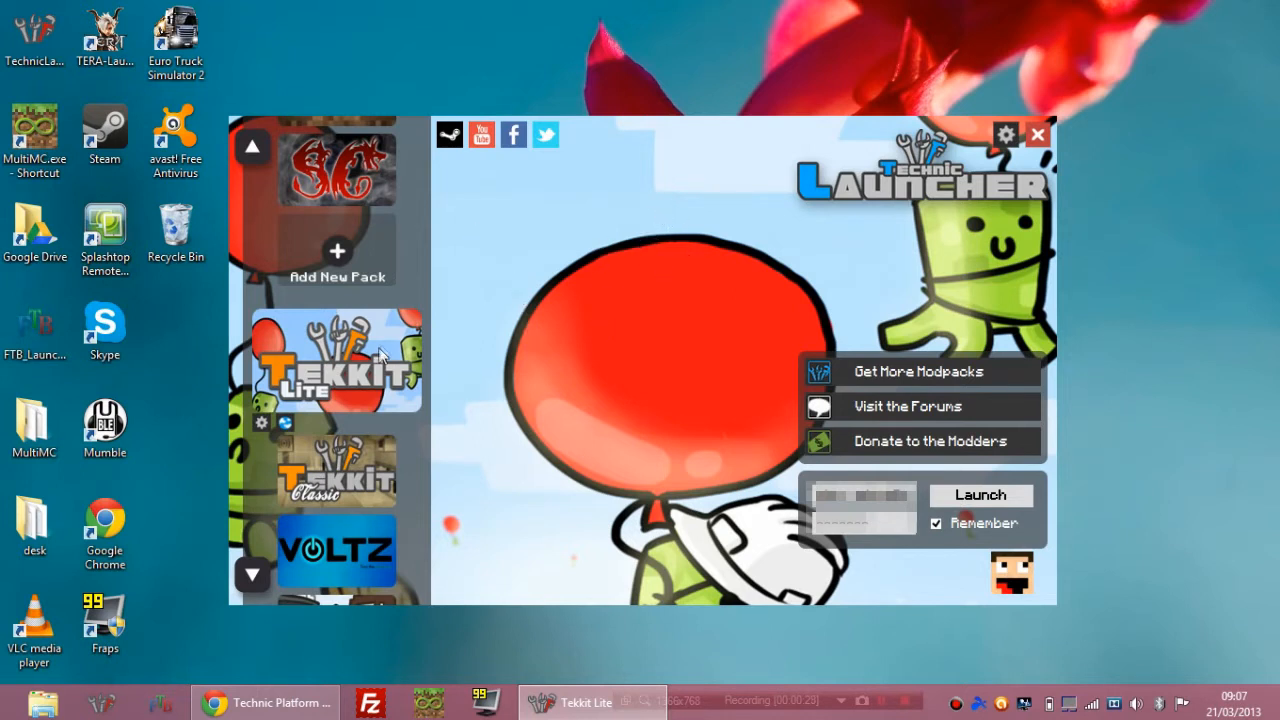
mouse_move(612, 342)
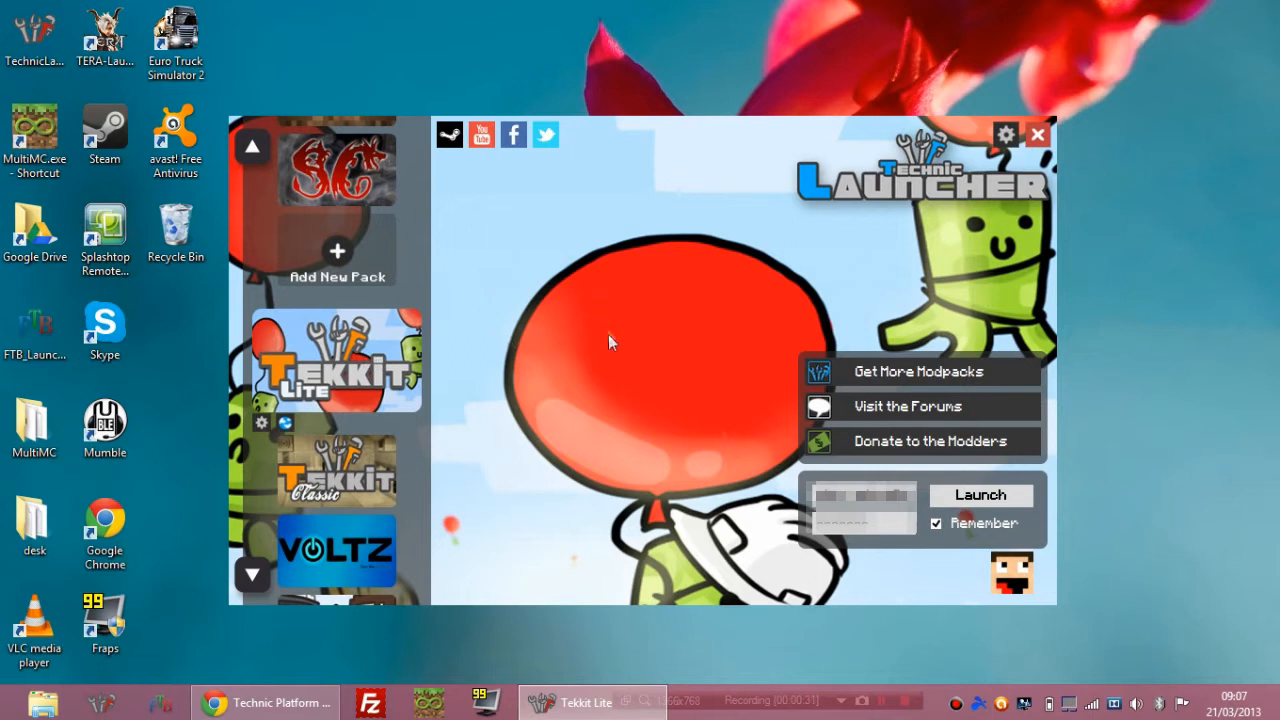
mouse_move(632, 302)
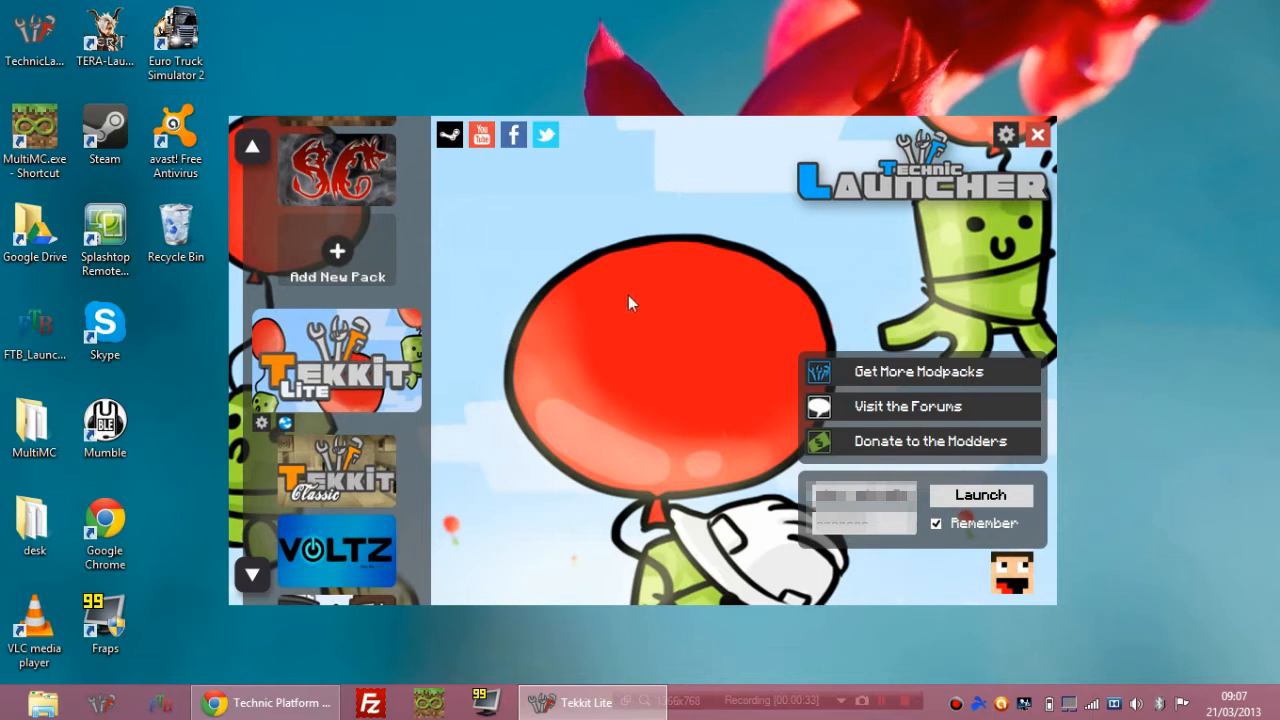
mouse_move(768, 234)
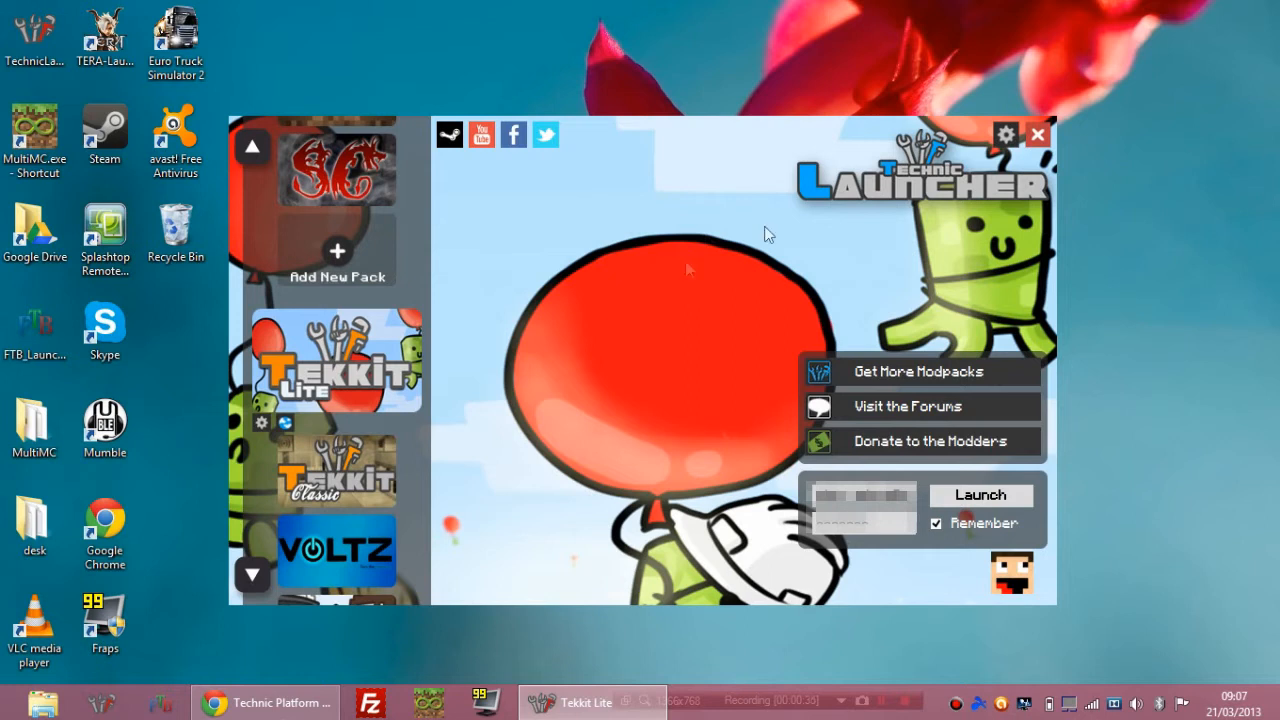
mouse_move(464, 290)
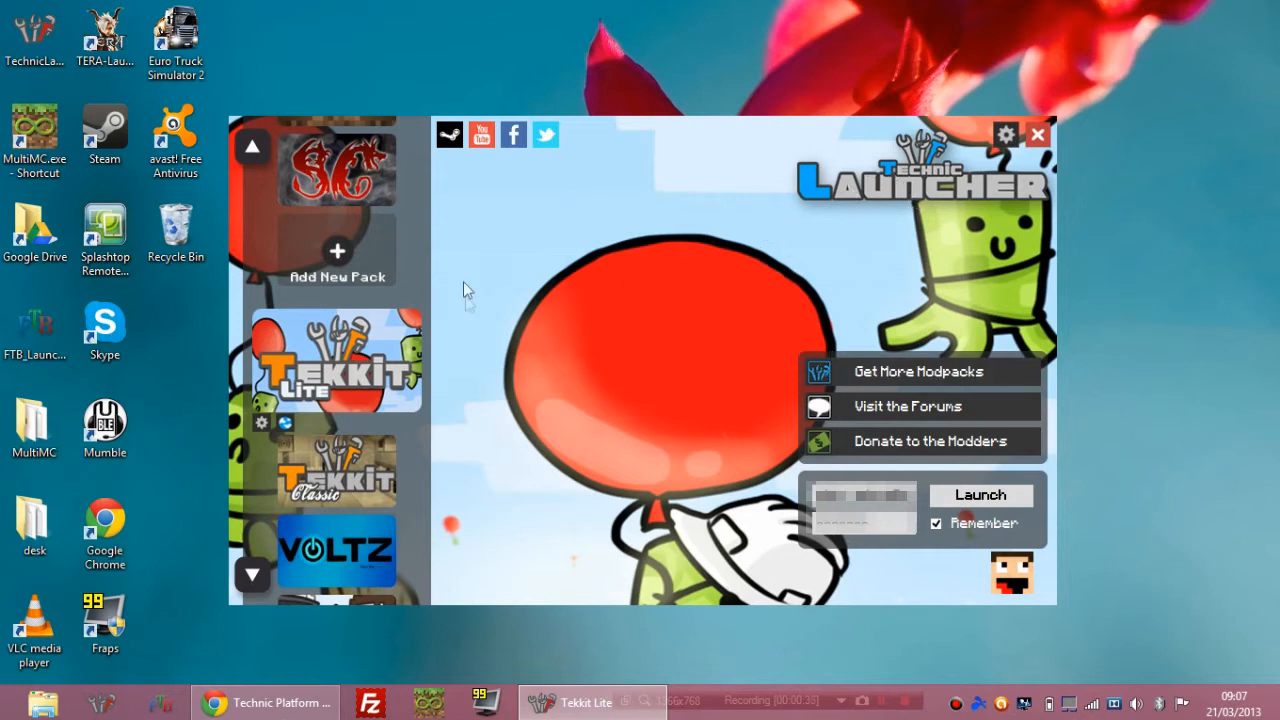
- Show the Technic Platform 'Welcome to the Platform' page in Chrome
left_click(268, 702)
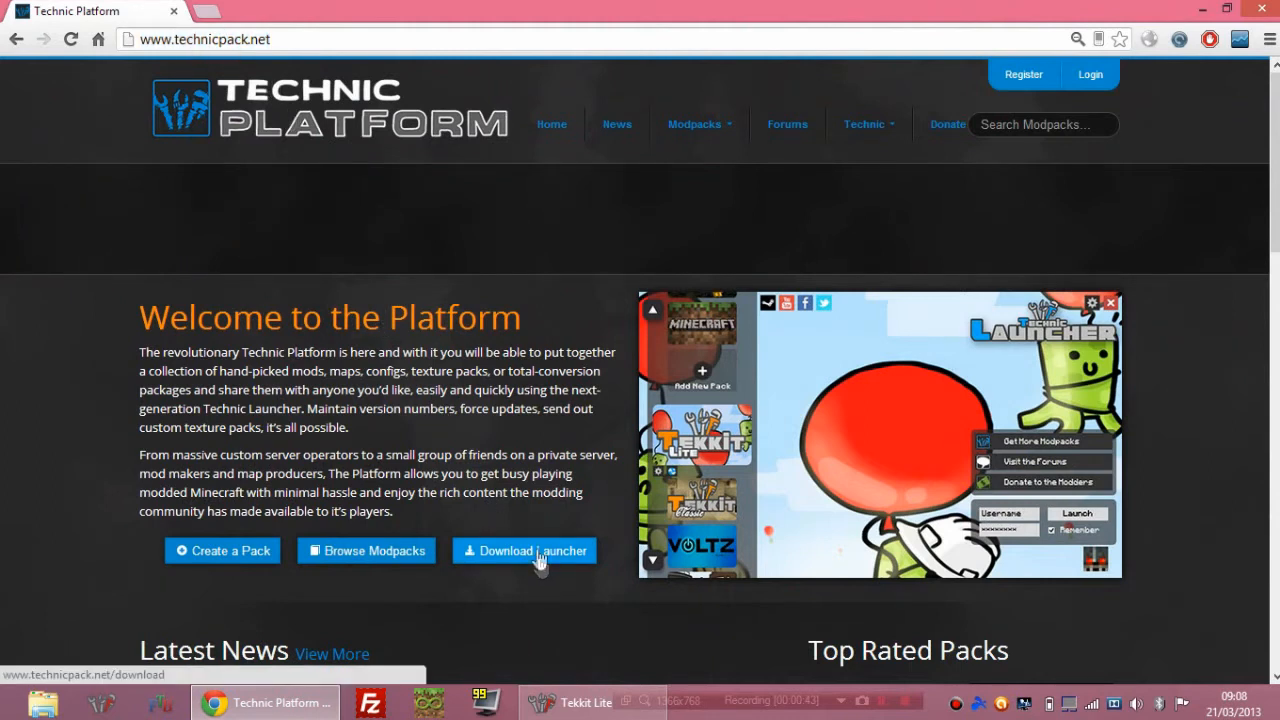
mouse_move(556, 262)
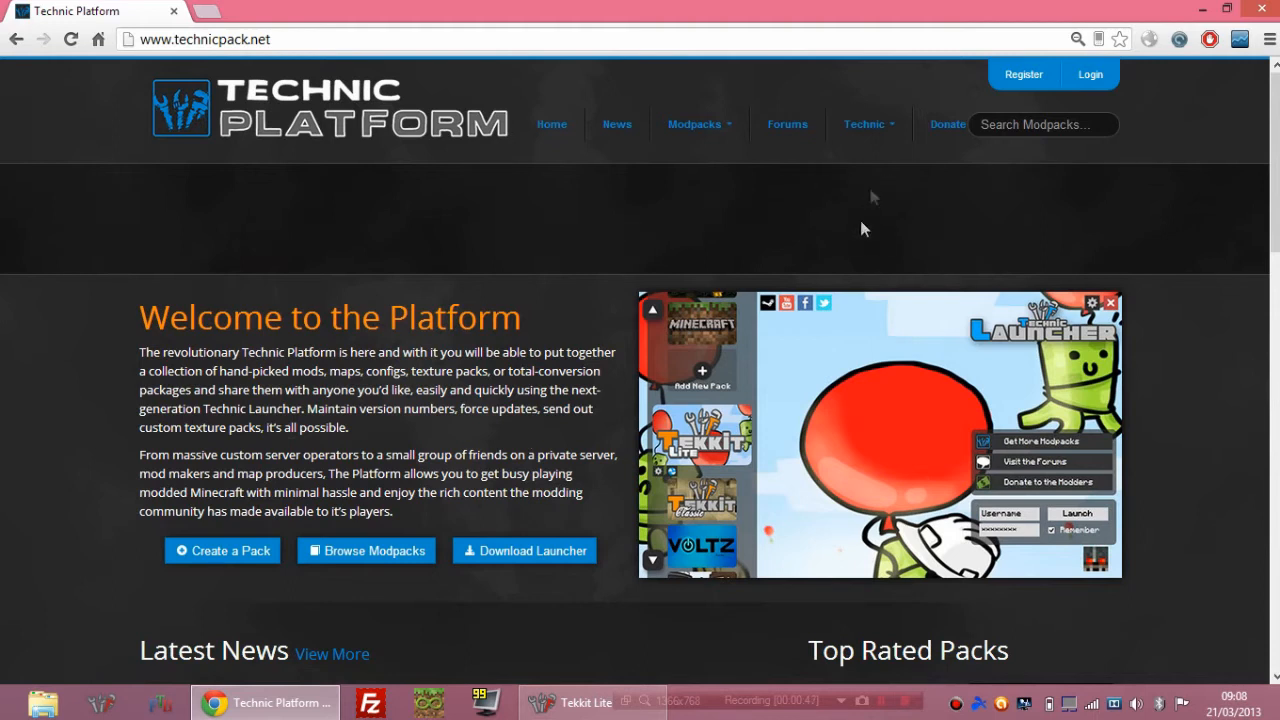
mouse_move(1200, 8)
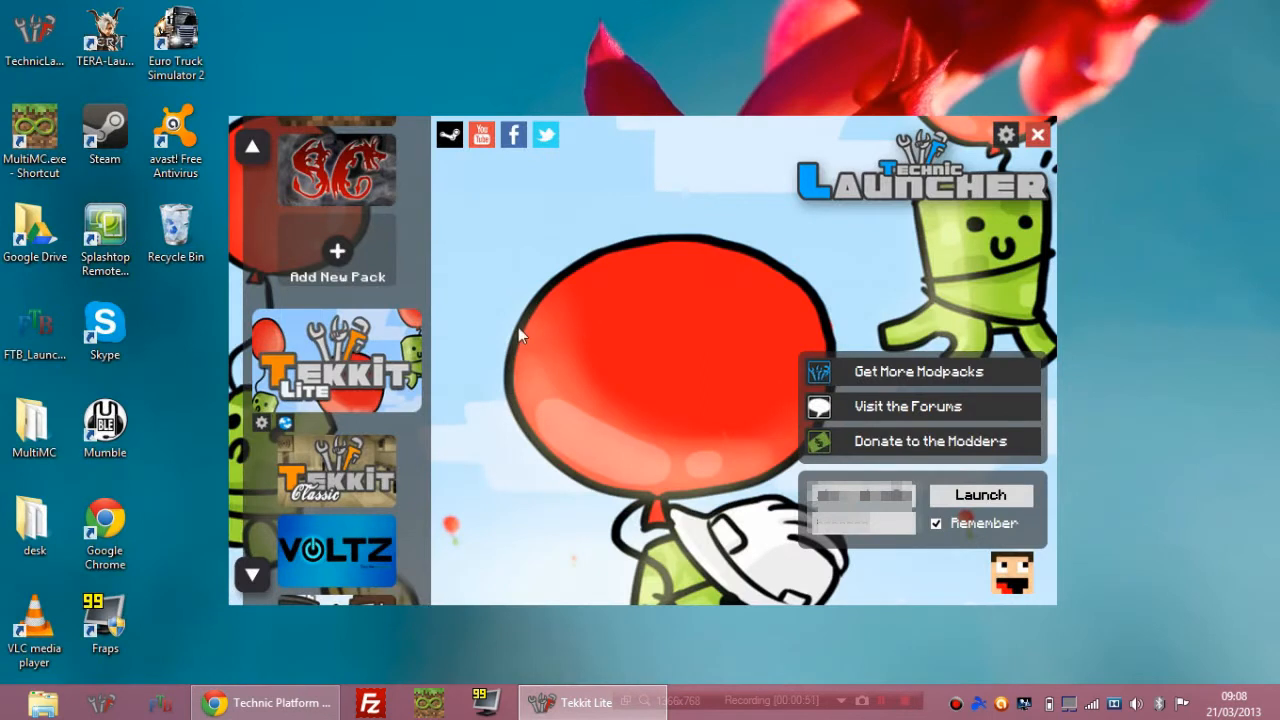
mouse_move(382, 364)
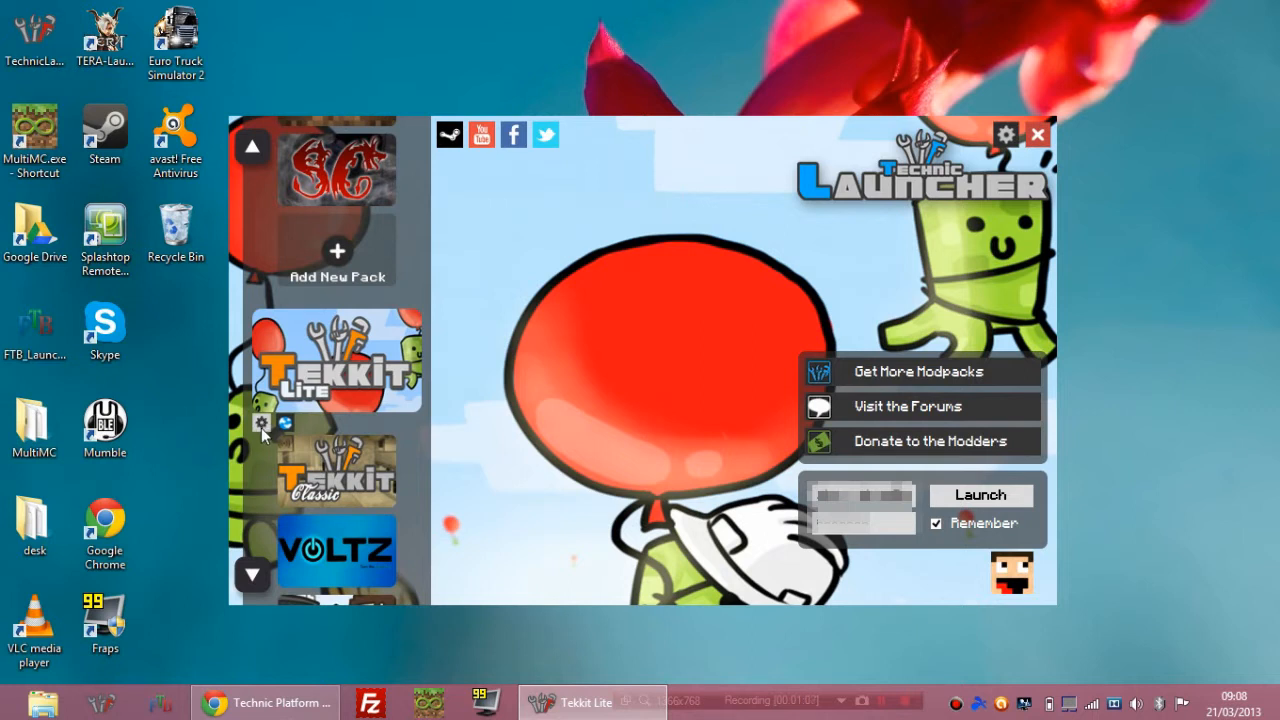
- Bring up the Tekkit Lite Options window via the pack tile's gear icon
left_click(262, 424)
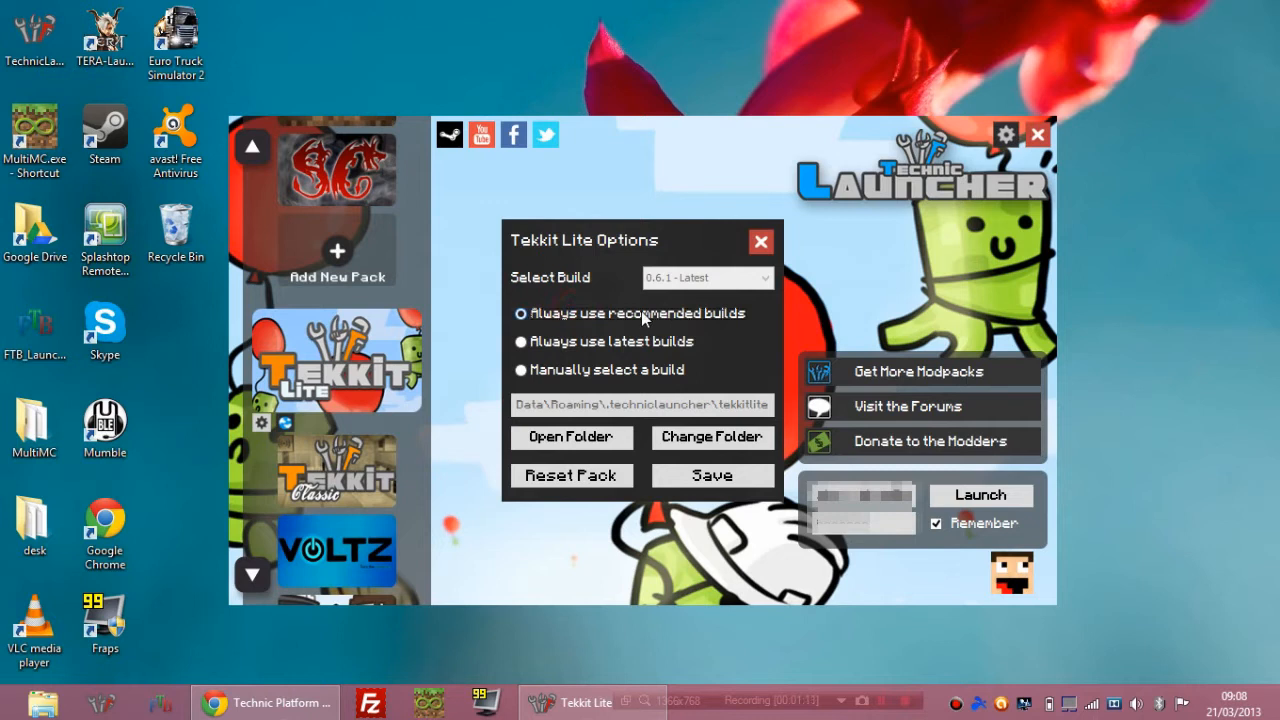
mouse_move(636, 316)
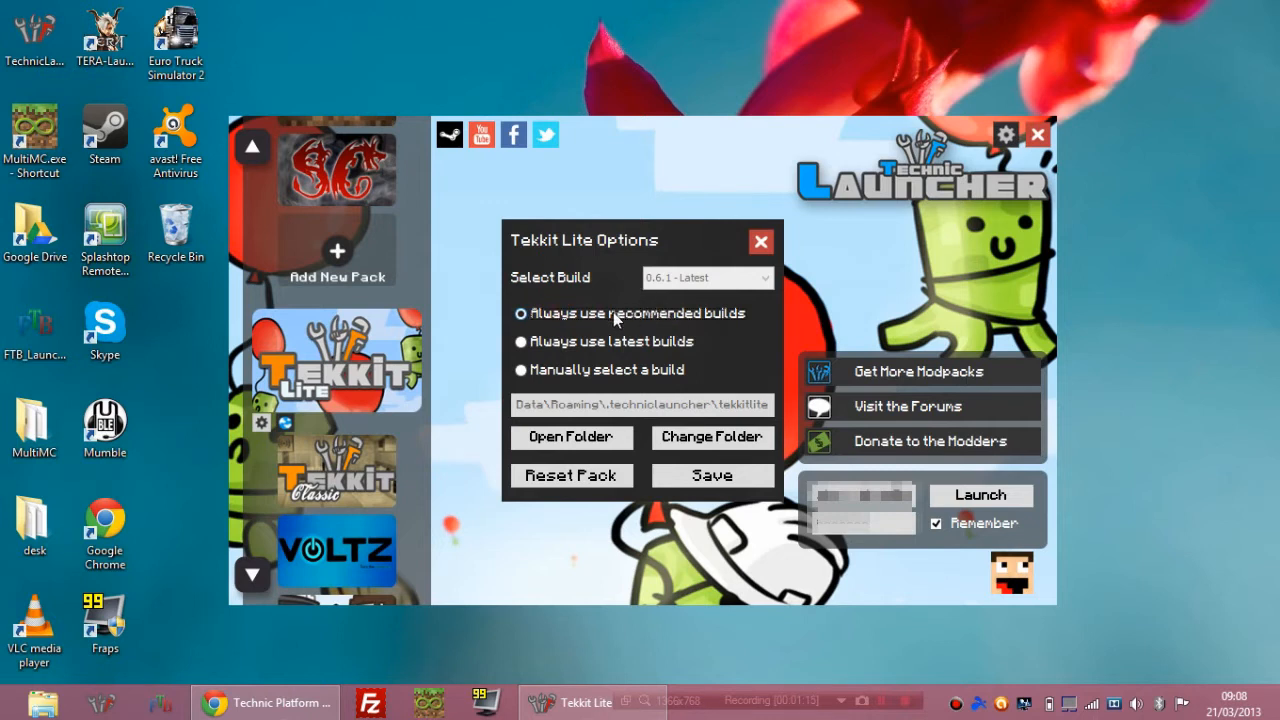
mouse_move(628, 324)
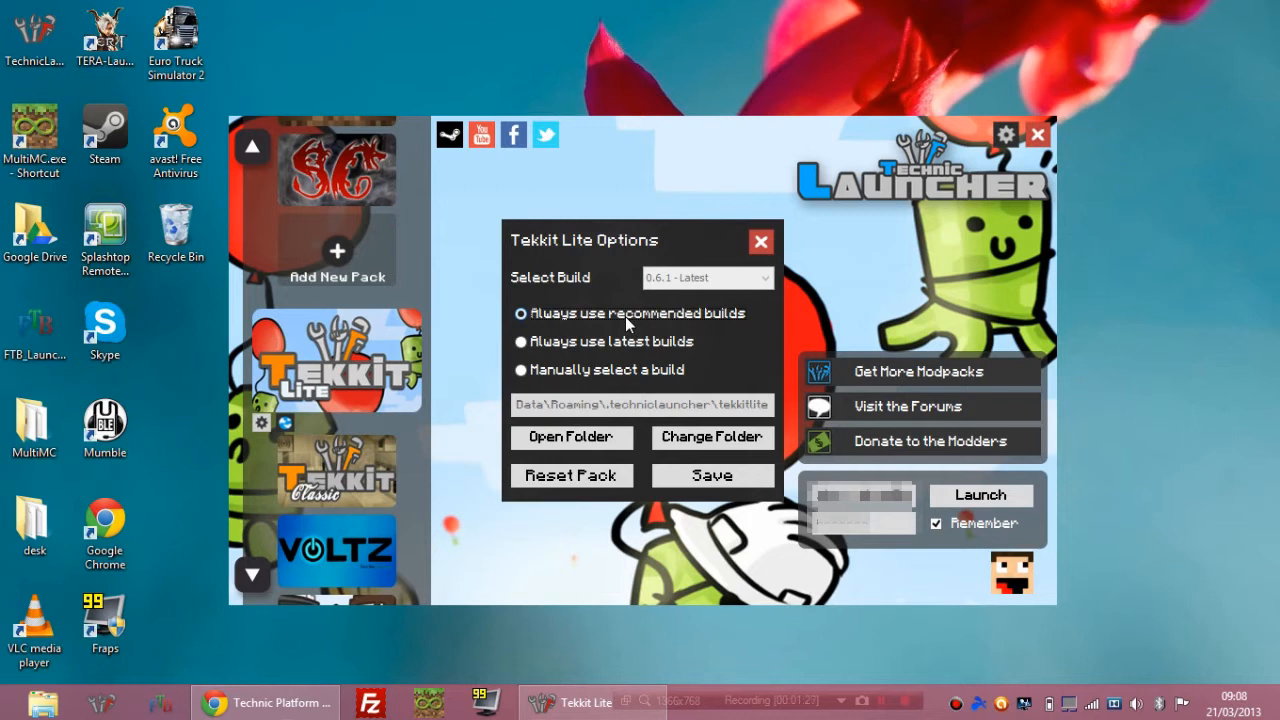
mouse_move(648, 376)
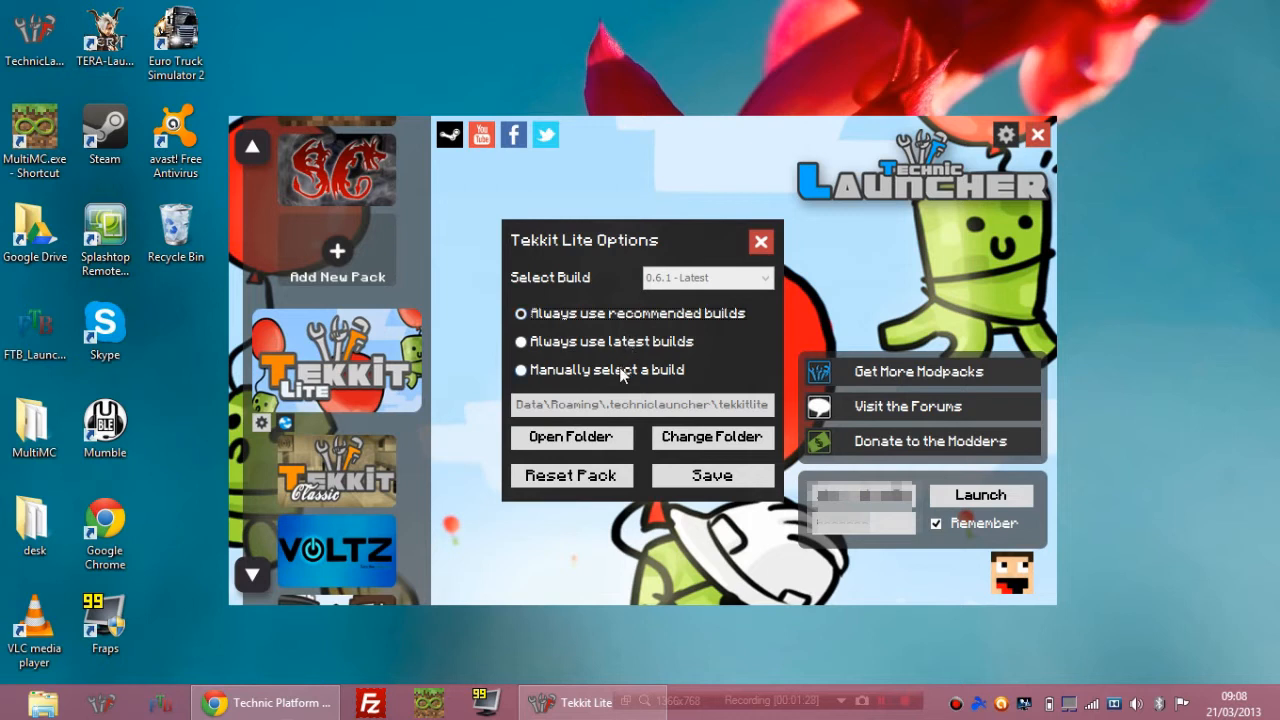
- Choose manual build selection and pick build 0.6.1 - Latest for Tekkit Lite
left_click(520, 370)
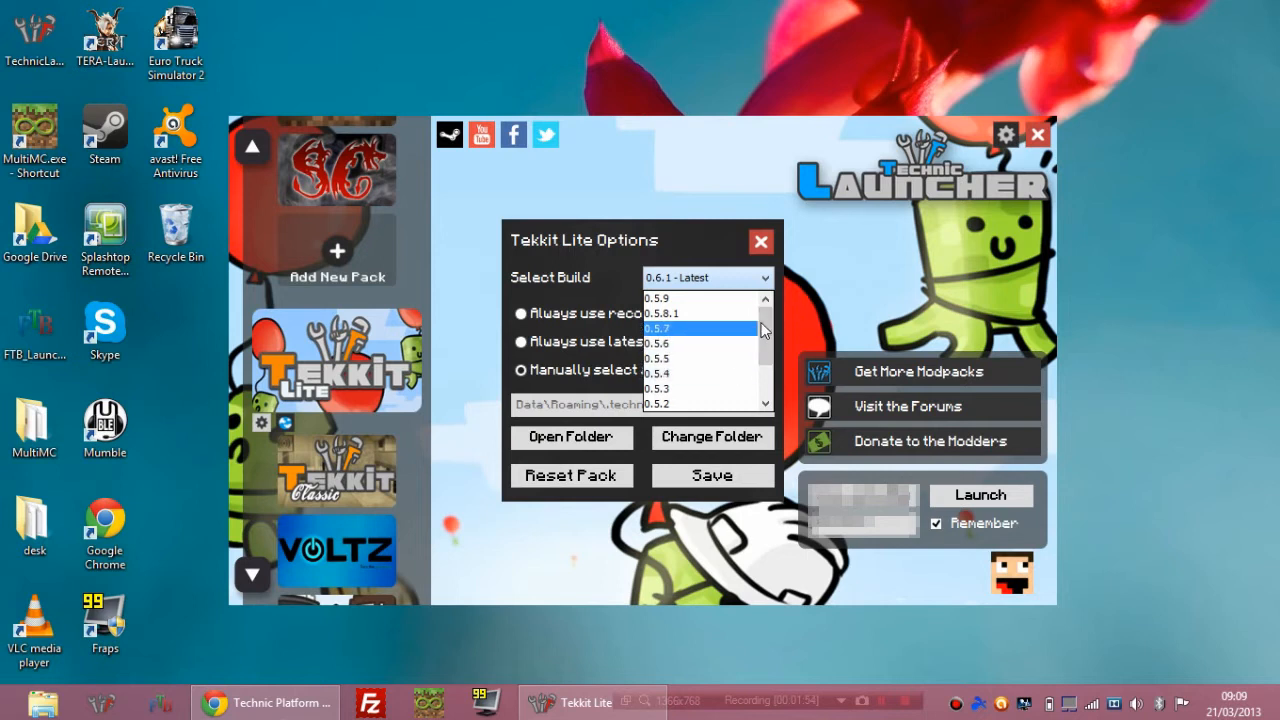
scroll("down", 3)
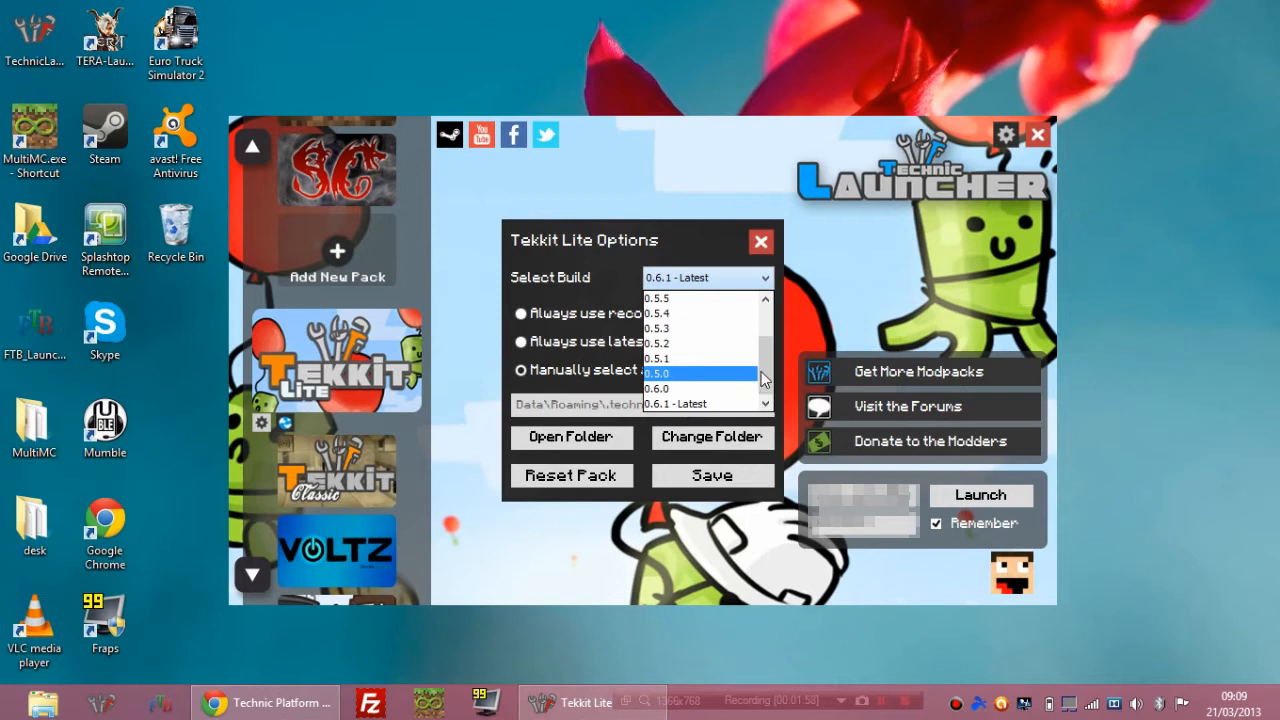
mouse_move(724, 328)
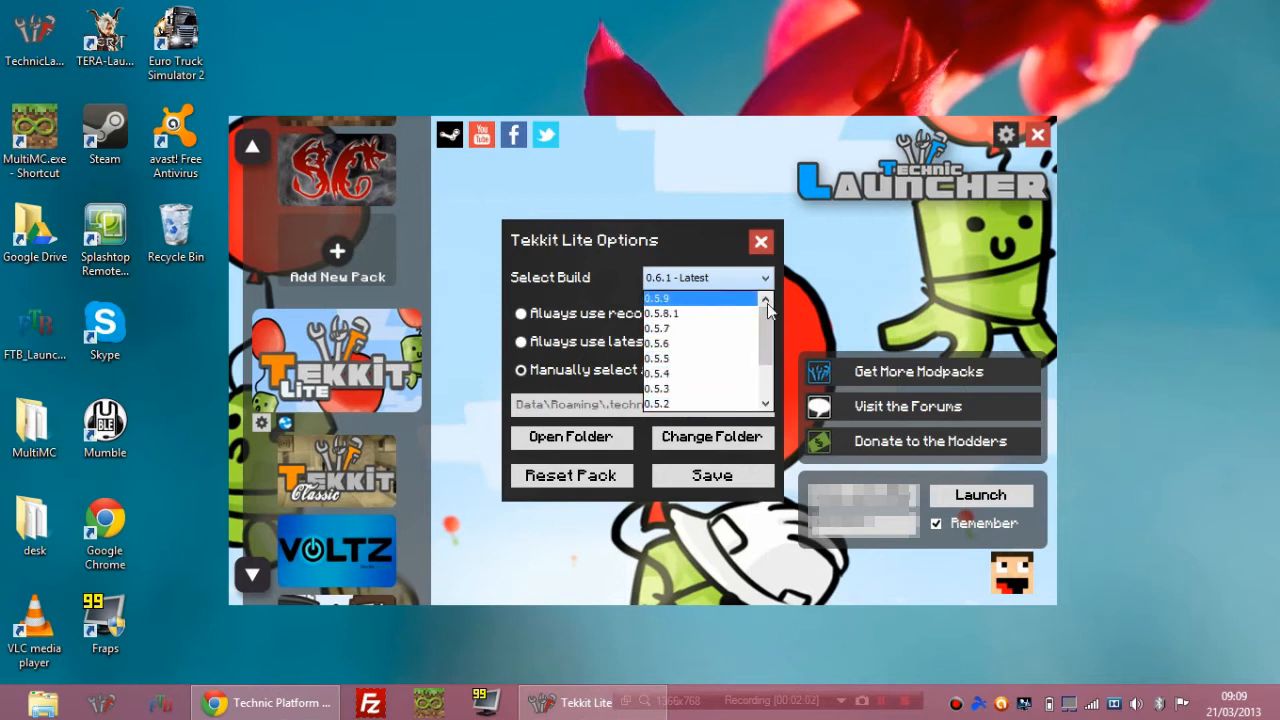
scroll("down", 3)
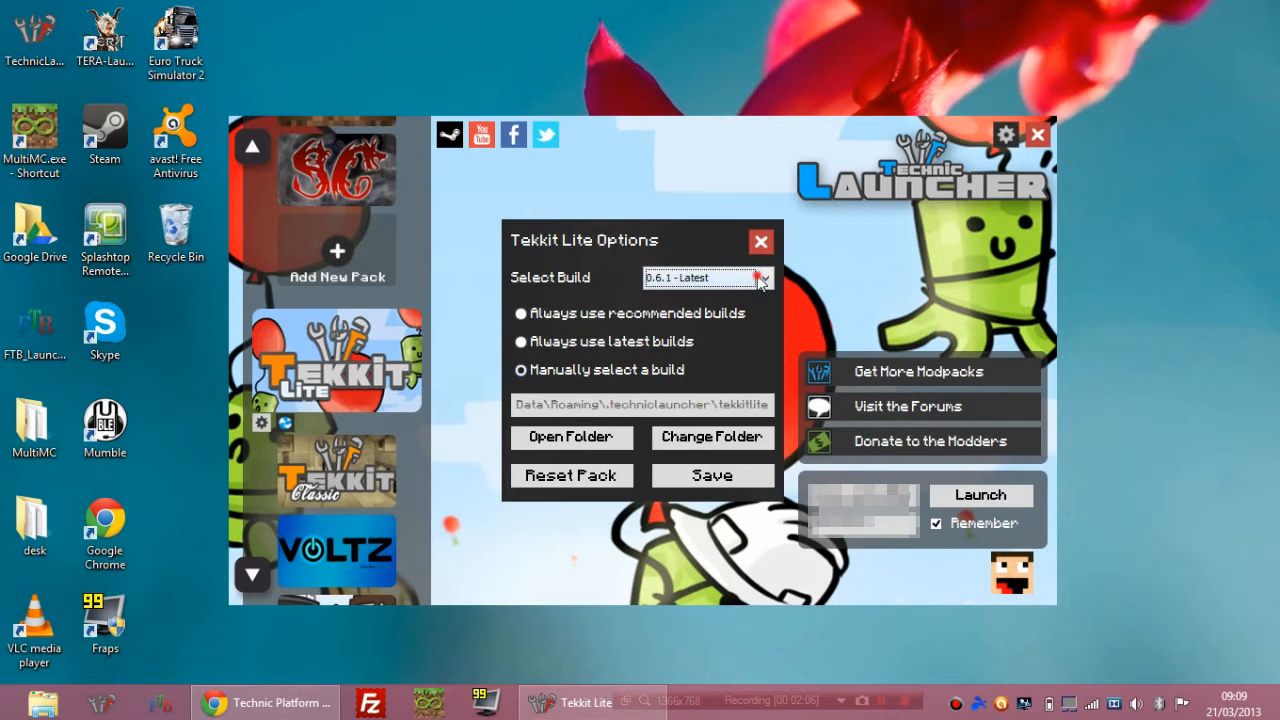
left_click(766, 278)
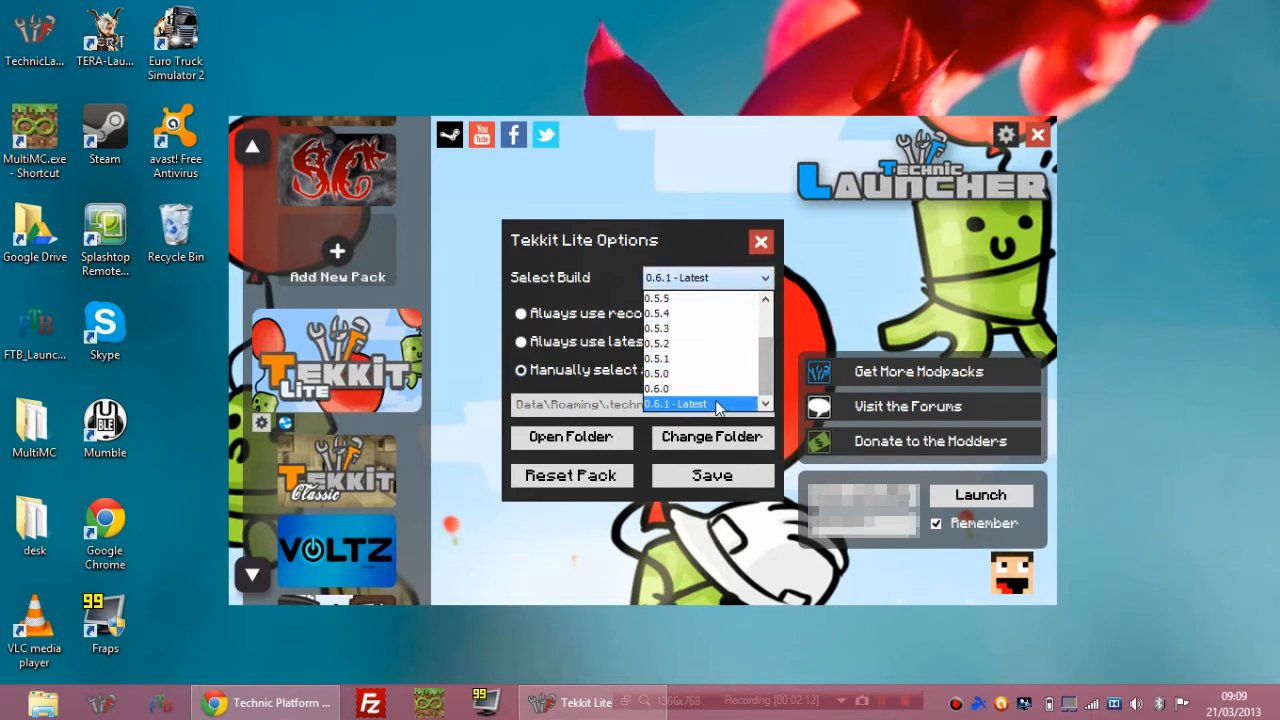
left_click(690, 404)
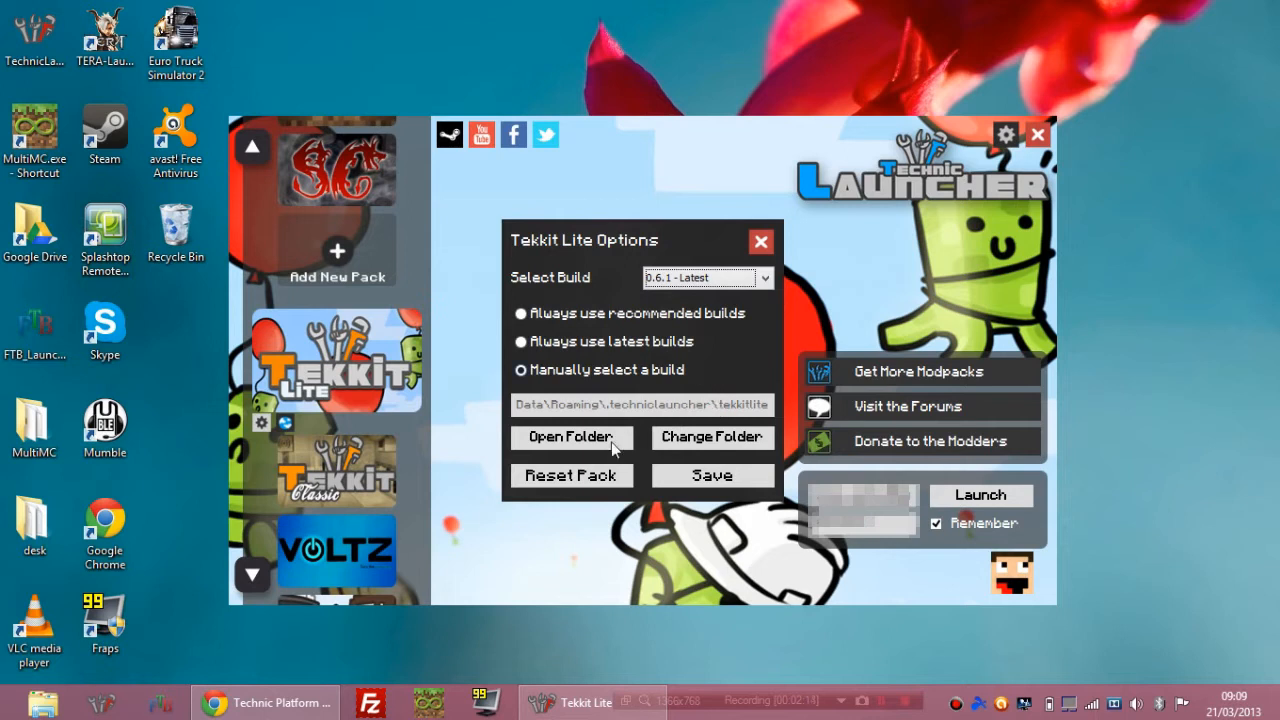
- Save the Tekkit Lite options and launch the pack
left_click(760, 242)
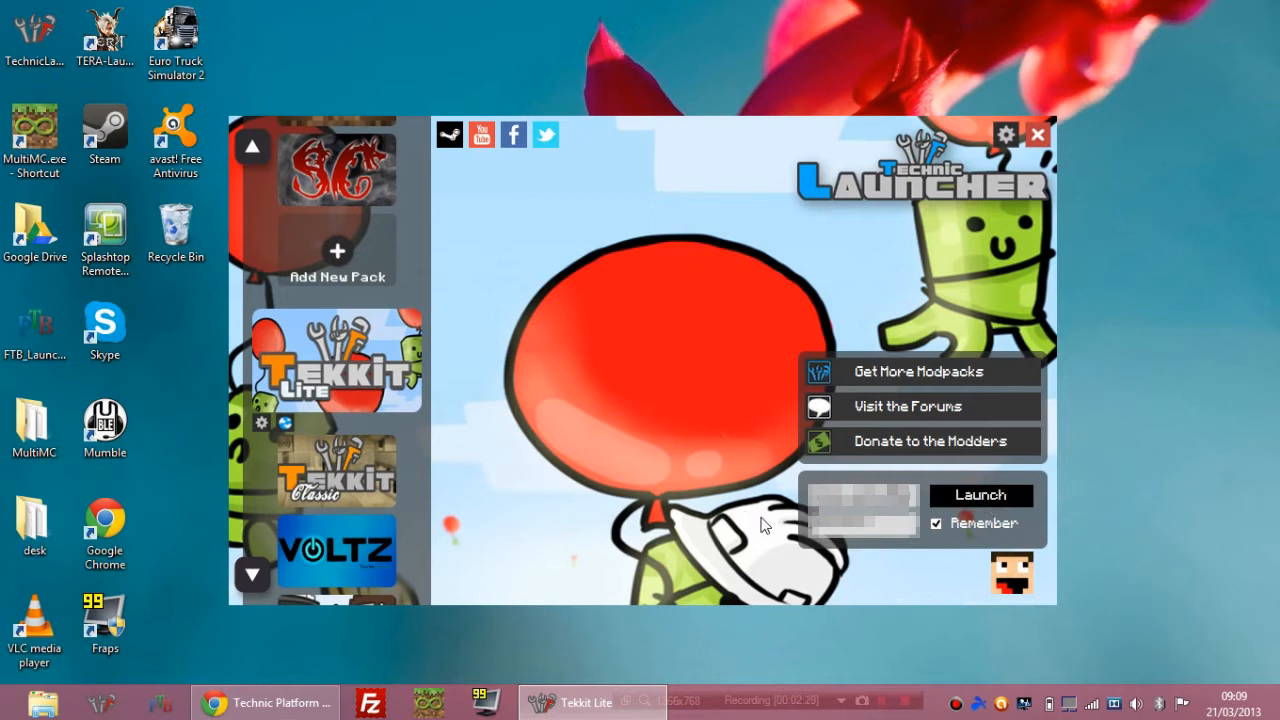
left_click(980, 496)
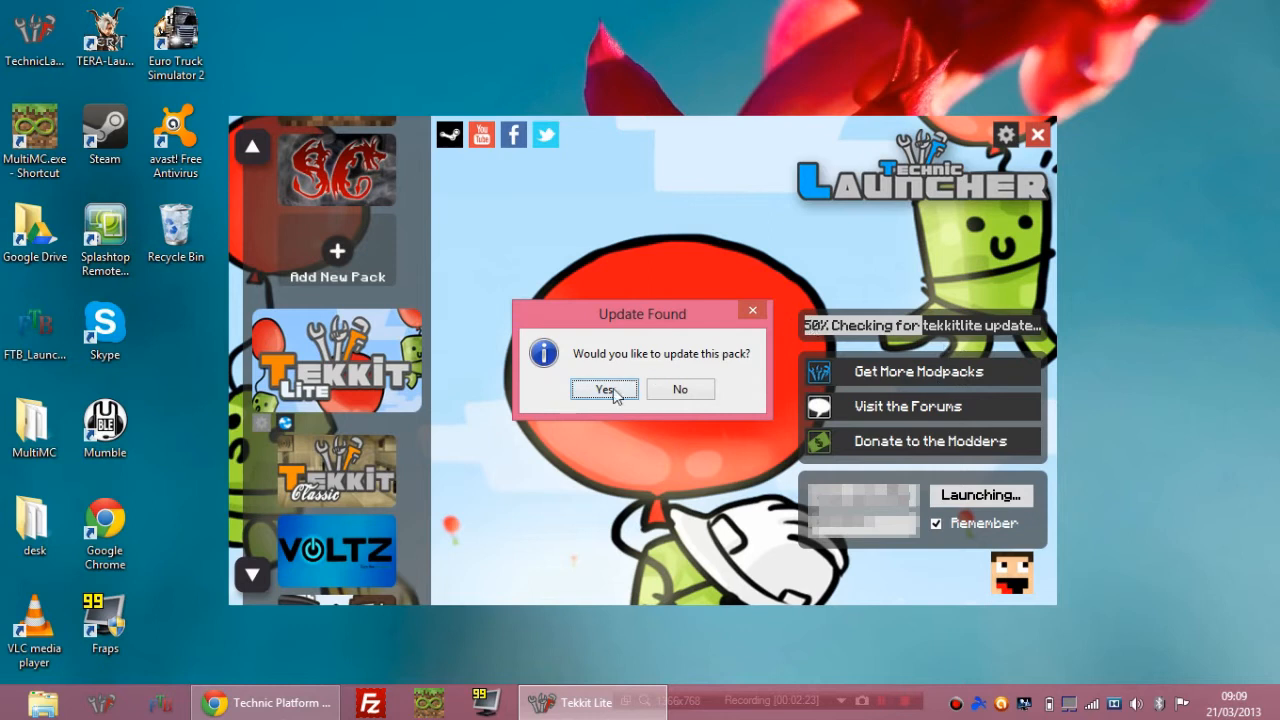
- Answer Yes to the Update Found prompt so Tekkit Lite updates and Minecraft loads
left_click(604, 388)
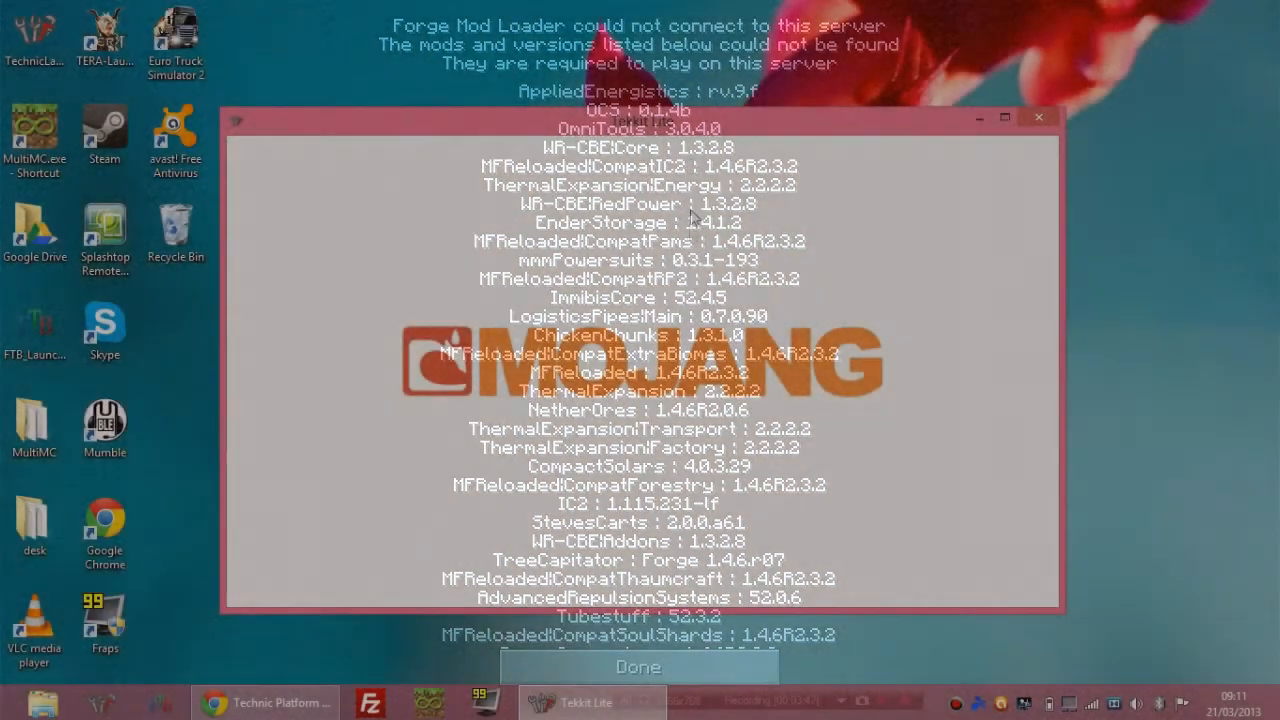
- Dismiss the missing-mods notice and join the saved 'Minecraft Server' from the multiplayer list
left_click(642, 668)
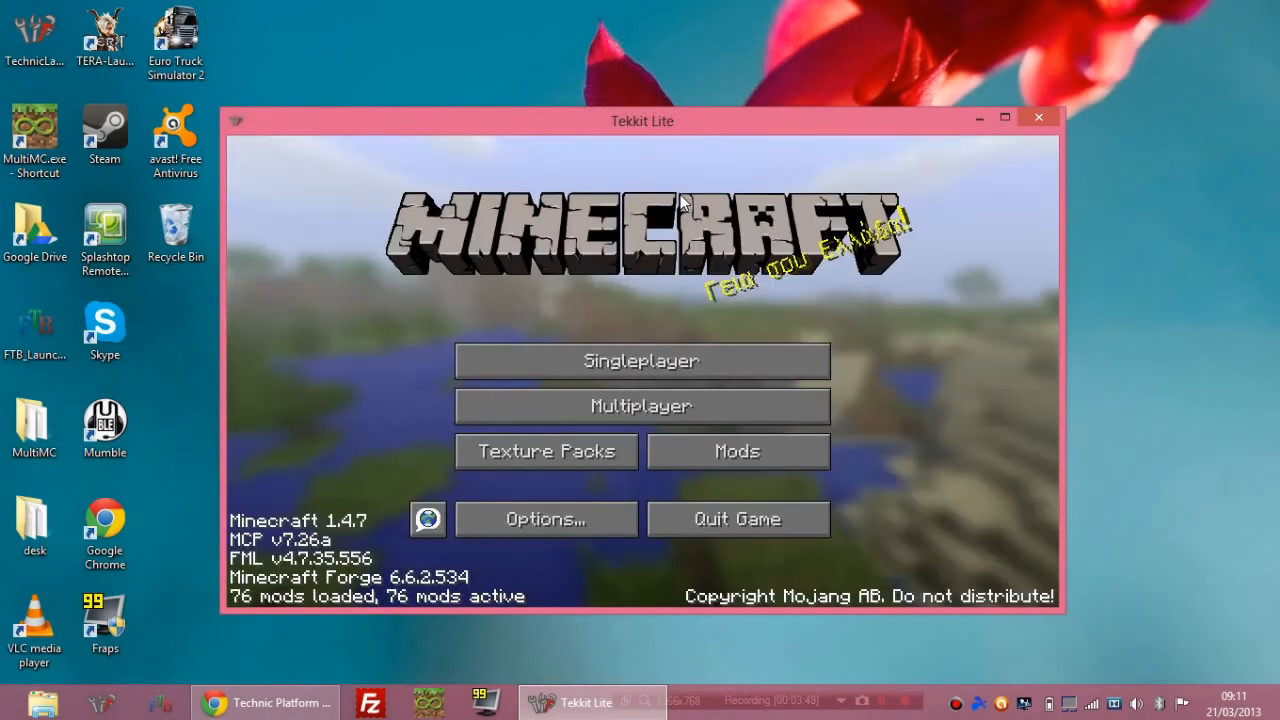
mouse_move(844, 292)
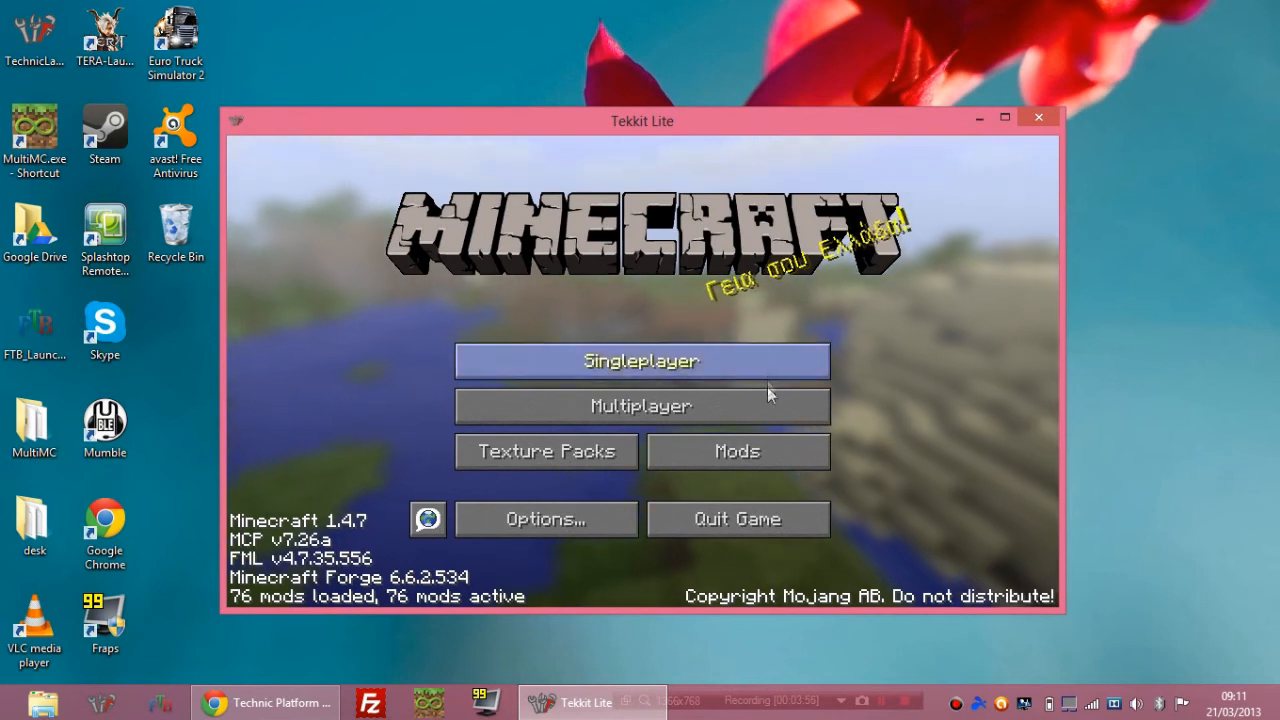
left_click(640, 406)
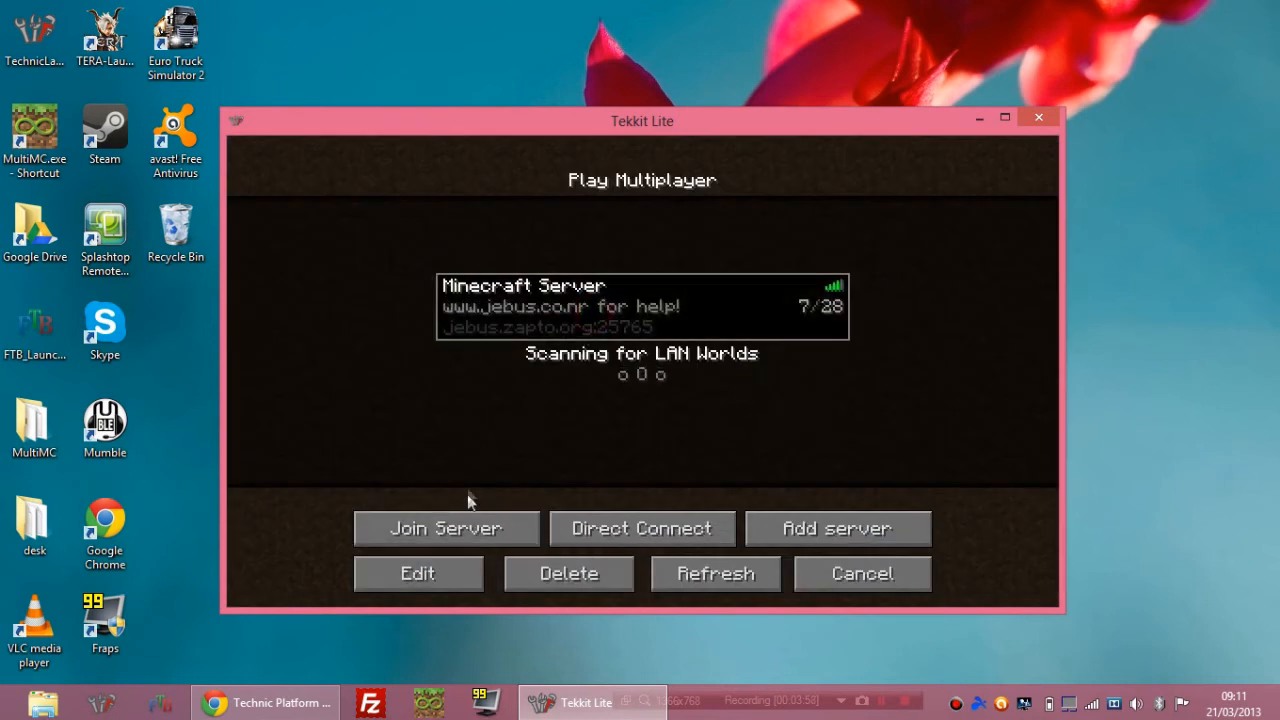
left_click(444, 528)
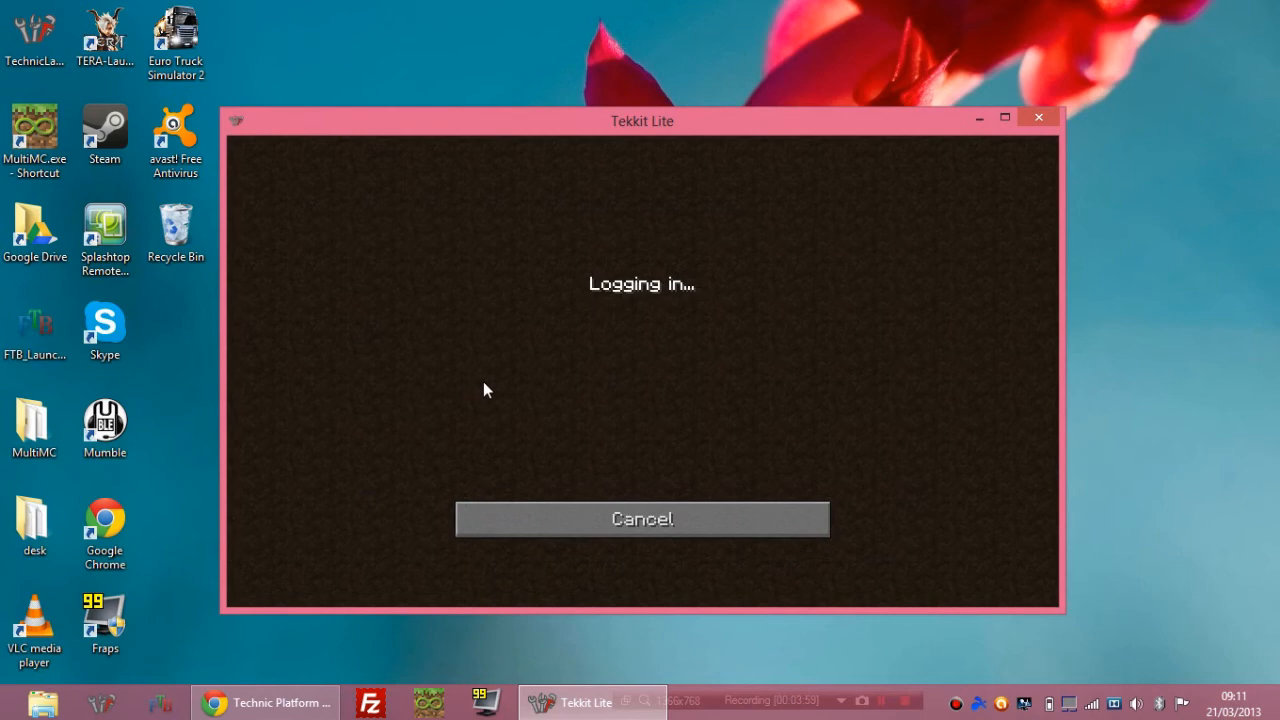